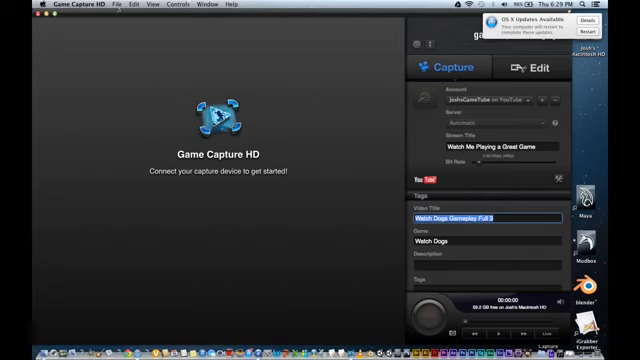
{"action": "mouse_move", "coordinate": [140, 75]}
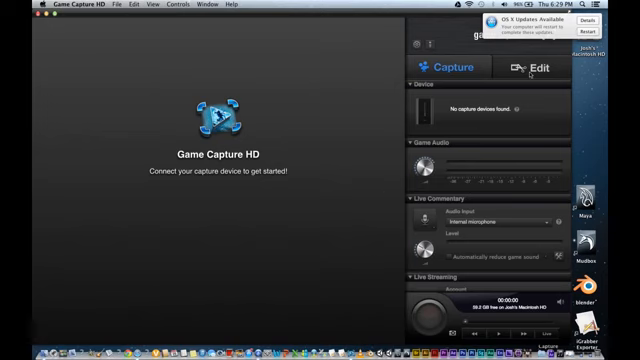
Open 'Watch Dogs Gameplay Full 3' from the Videos list in the Edit tab.
{"action": "left_click", "coordinate": [534, 68]}
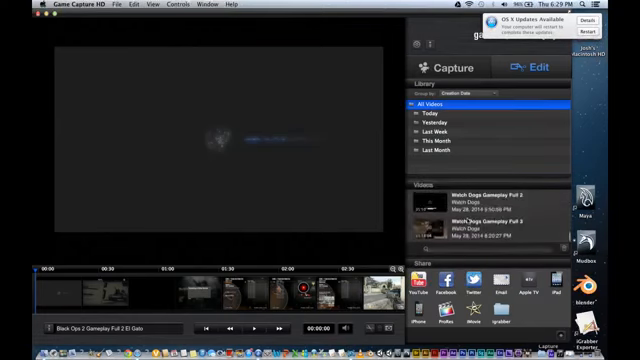
{"action": "left_click", "coordinate": [490, 225]}
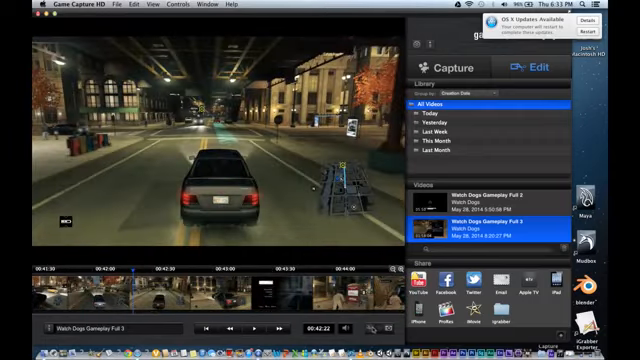
Right-click the footage while scrubbing the playhead to about 00:42:22.
{"action": "right_click", "coordinate": [75, 290]}
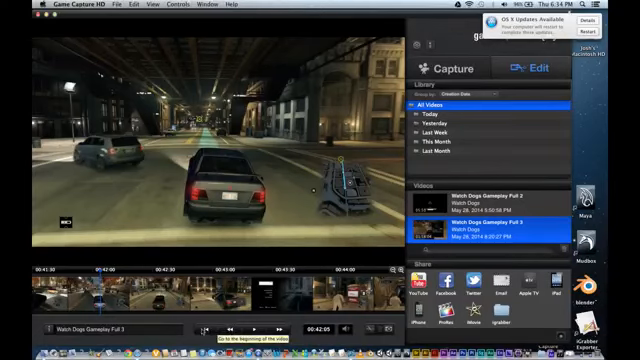
{"action": "mouse_move", "coordinate": [254, 328]}
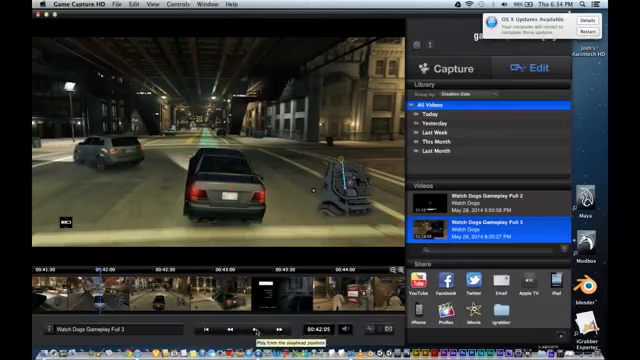